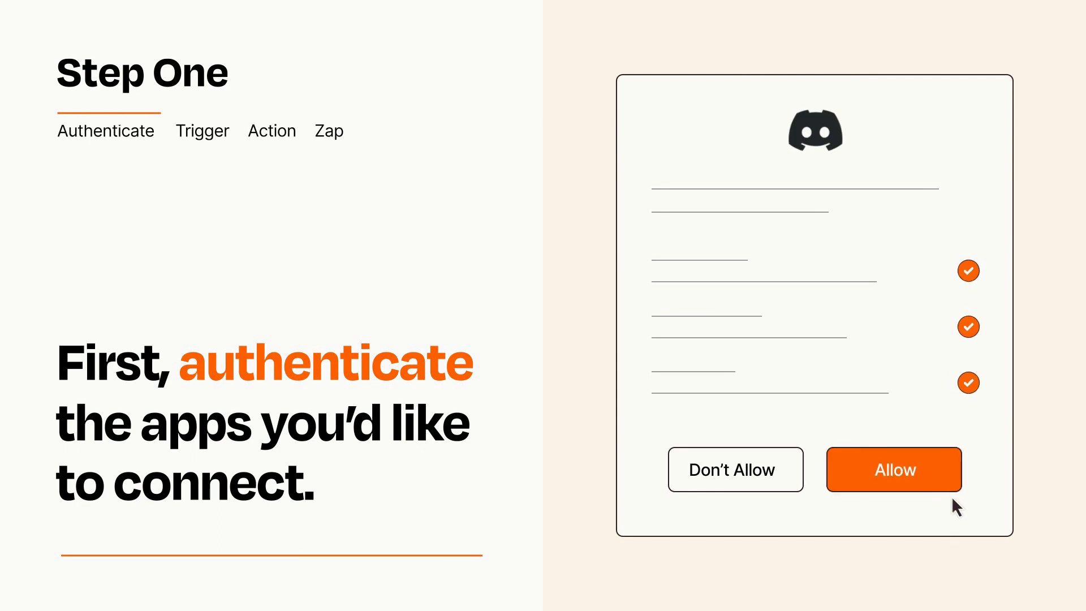
Allow Discord to connect to Zapier on the authorization prompt
click(894, 469)
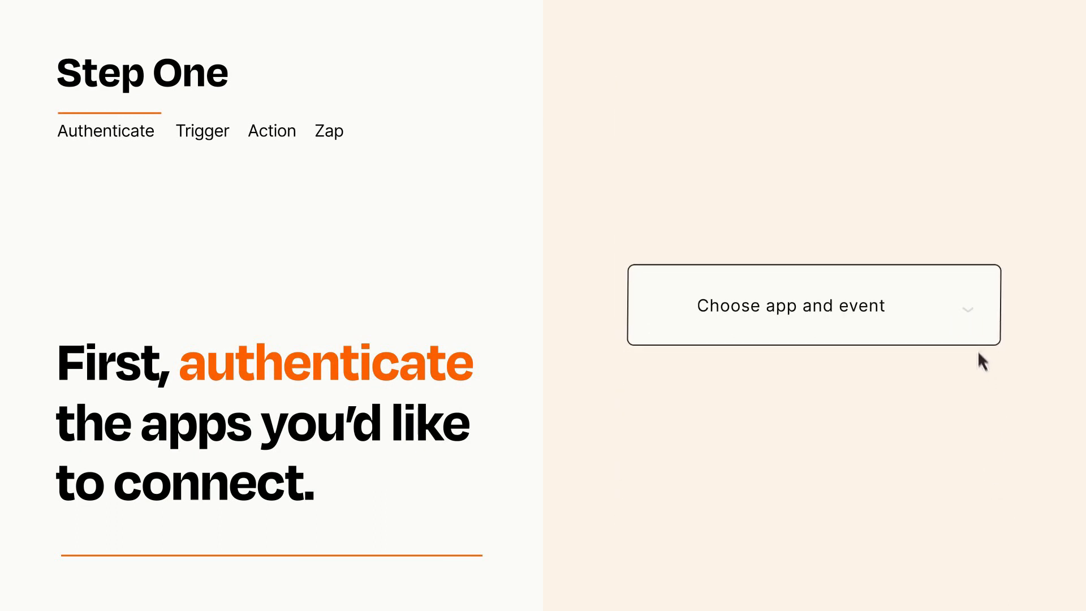
Choose Wix Automation Rule as the Zap's trigger and continue to the action step
click(813, 305)
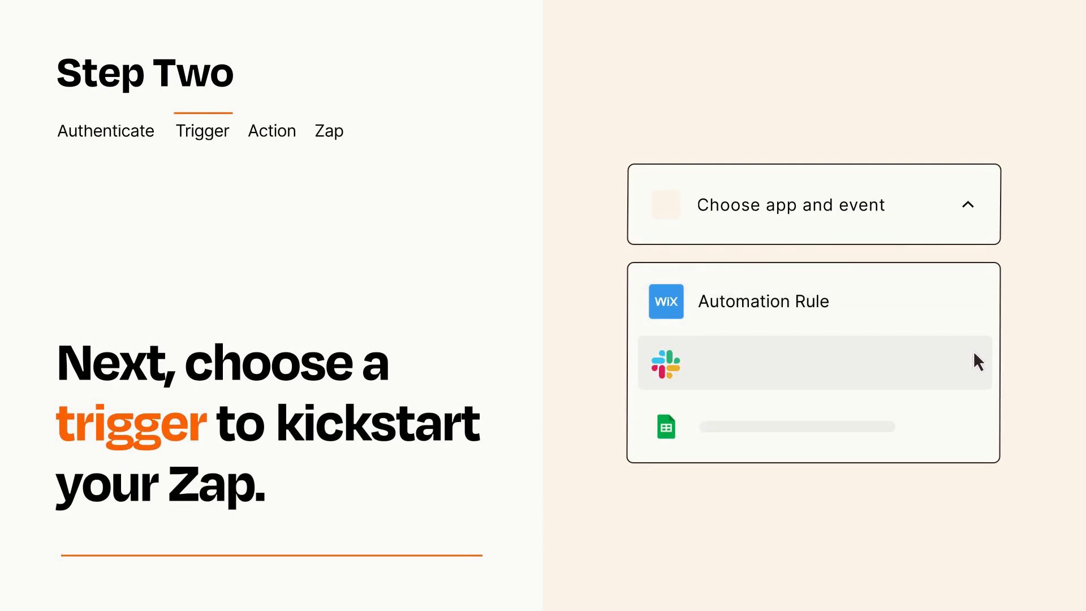
mouse_move(977, 431)
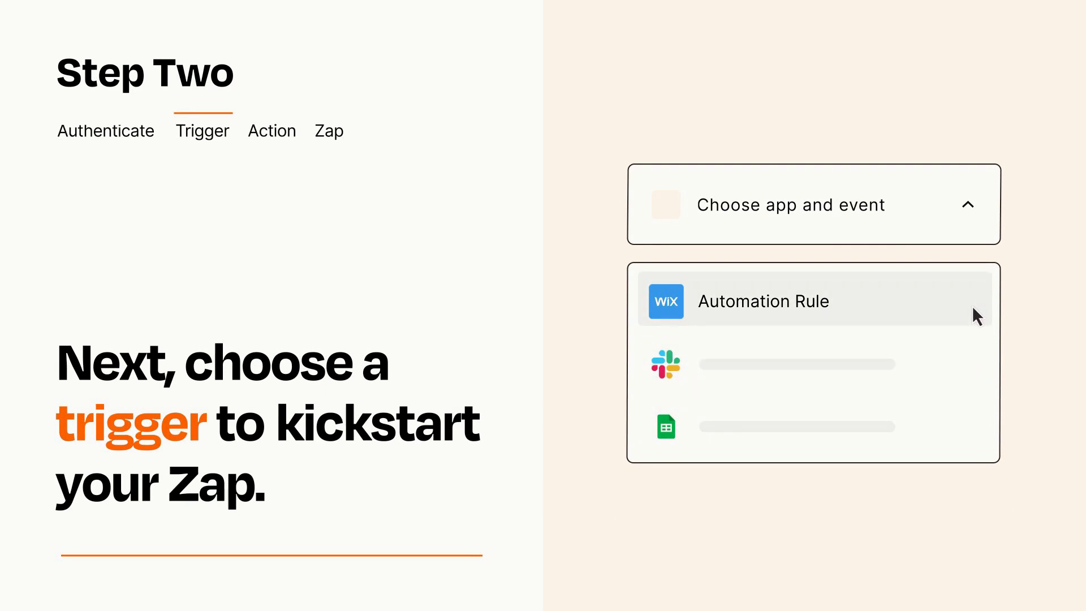
click(763, 300)
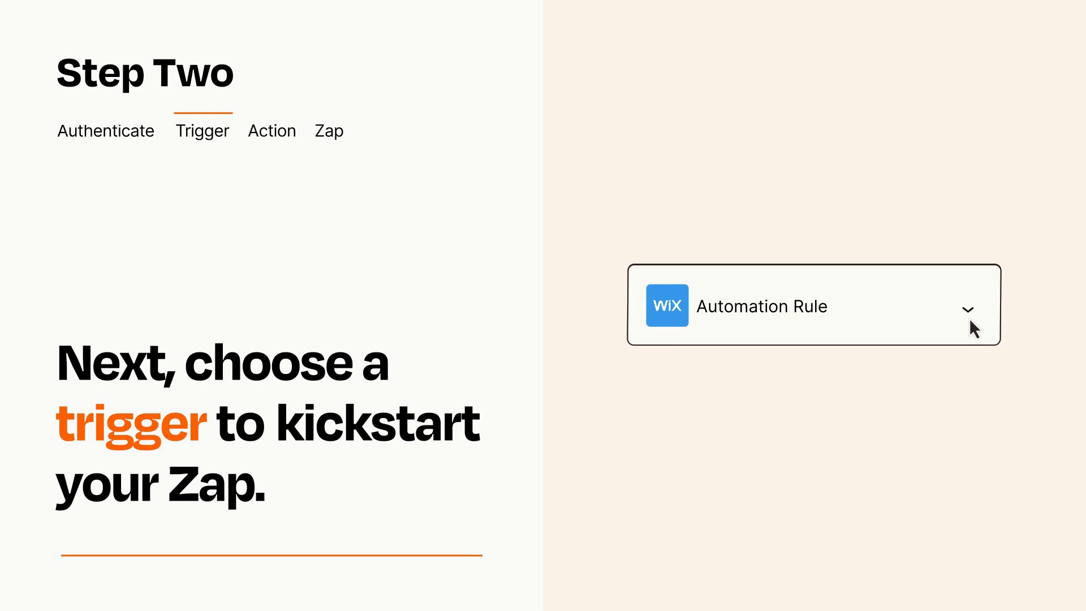
mouse_move(987, 322)
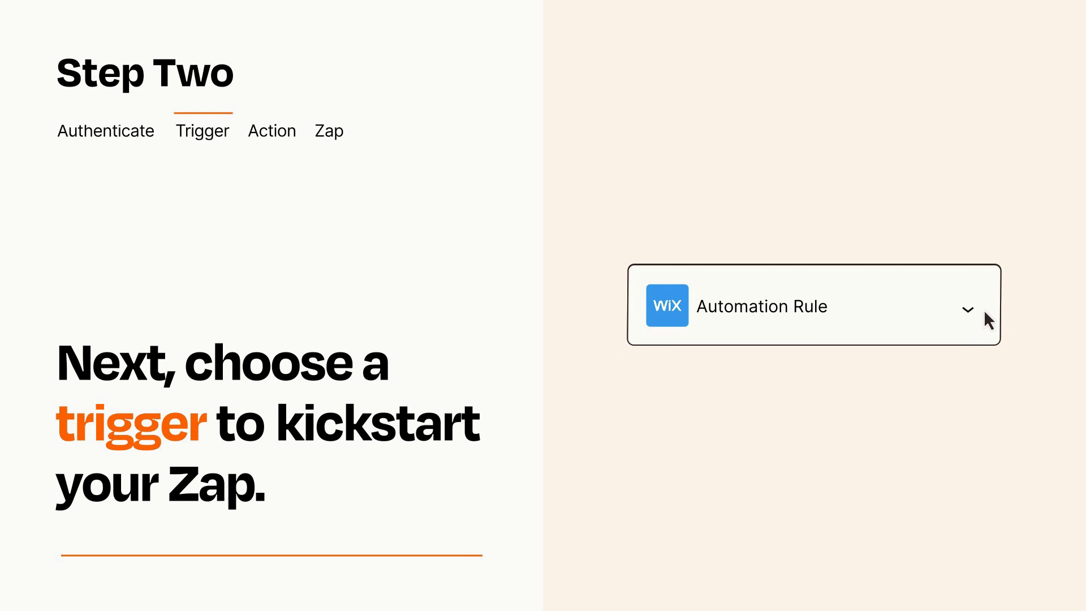
mouse_move(983, 312)
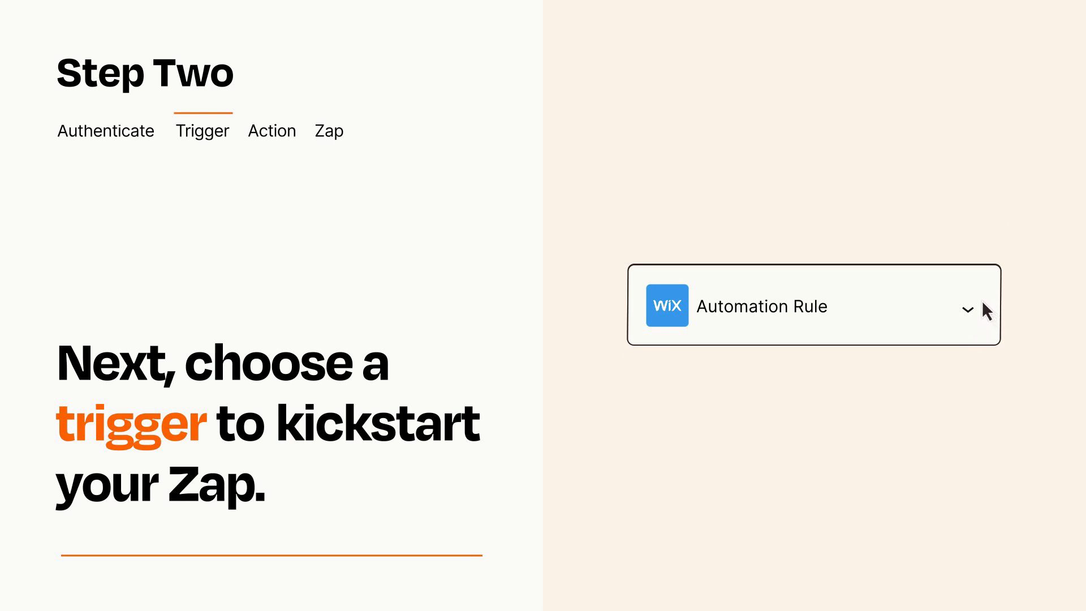
click(272, 130)
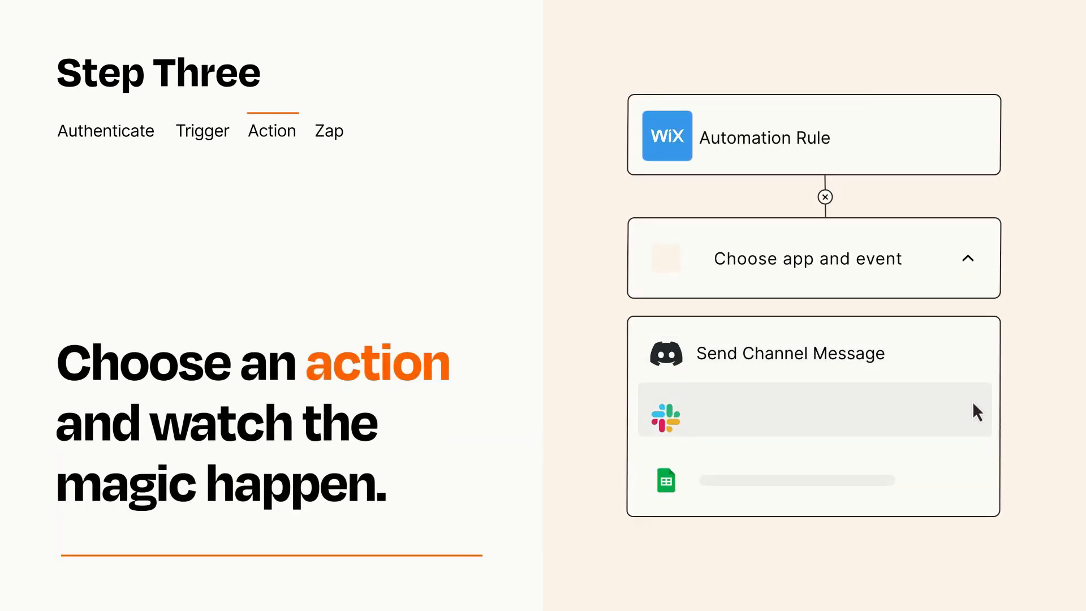
mouse_move(977, 485)
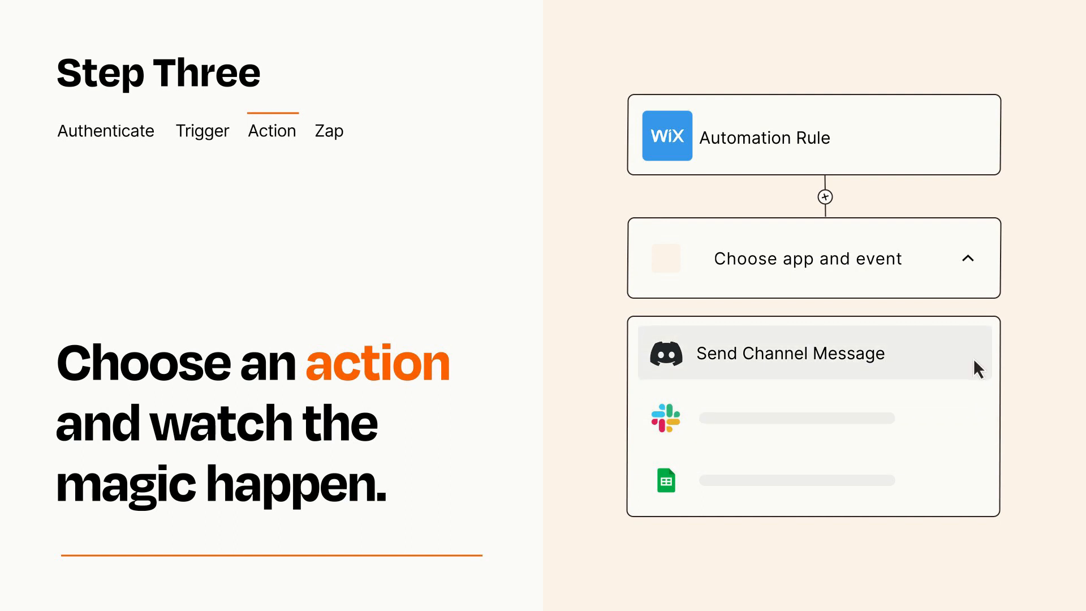
Select Discord's Send Channel Message as the action beneath the Wix trigger
click(814, 352)
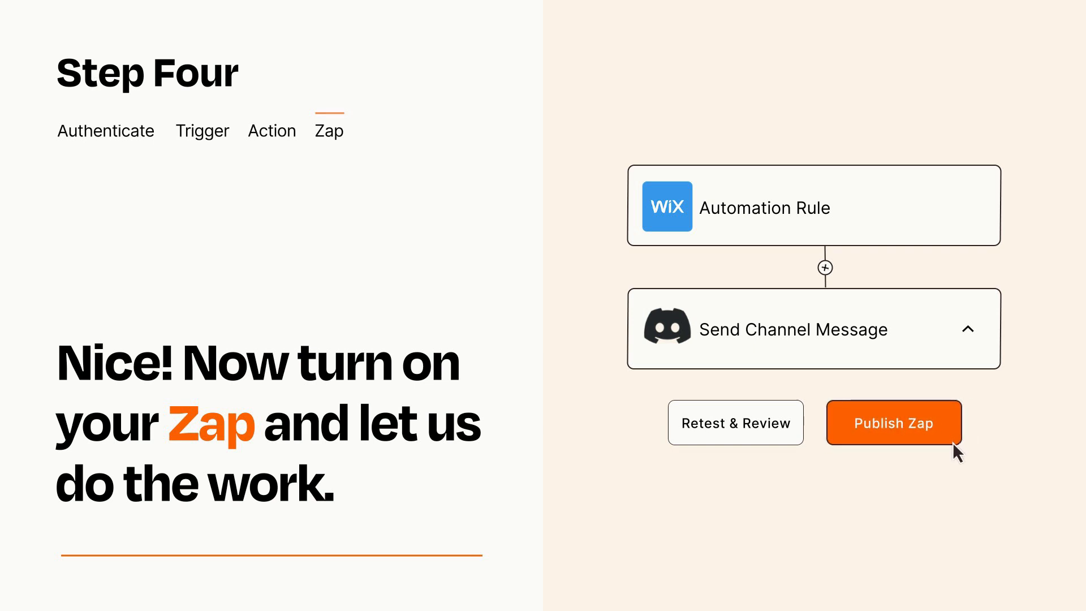
Publish the finished Wix-to-Discord Zap
click(894, 422)
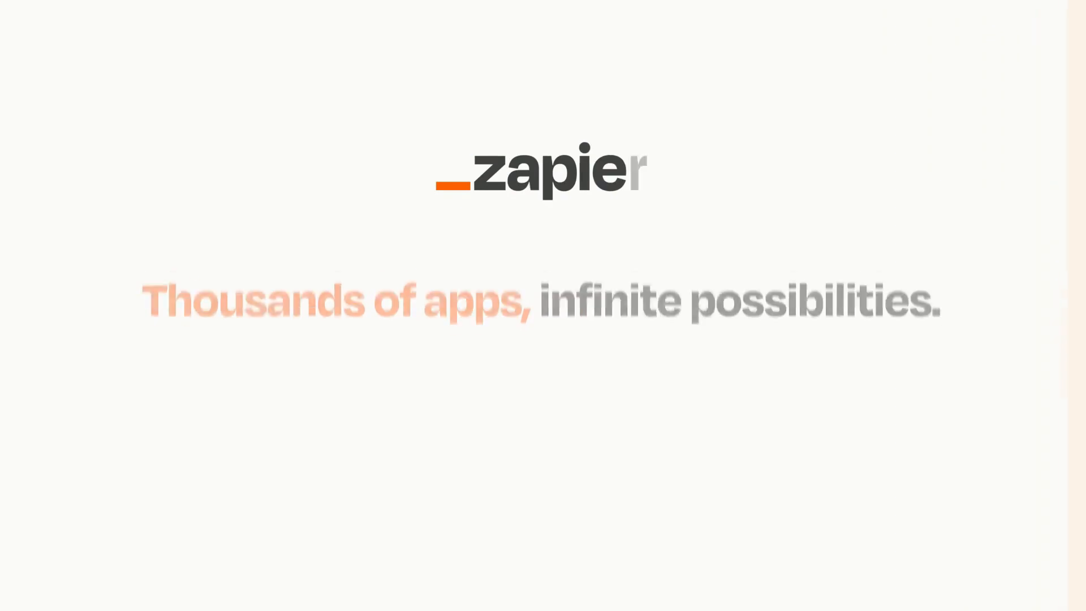